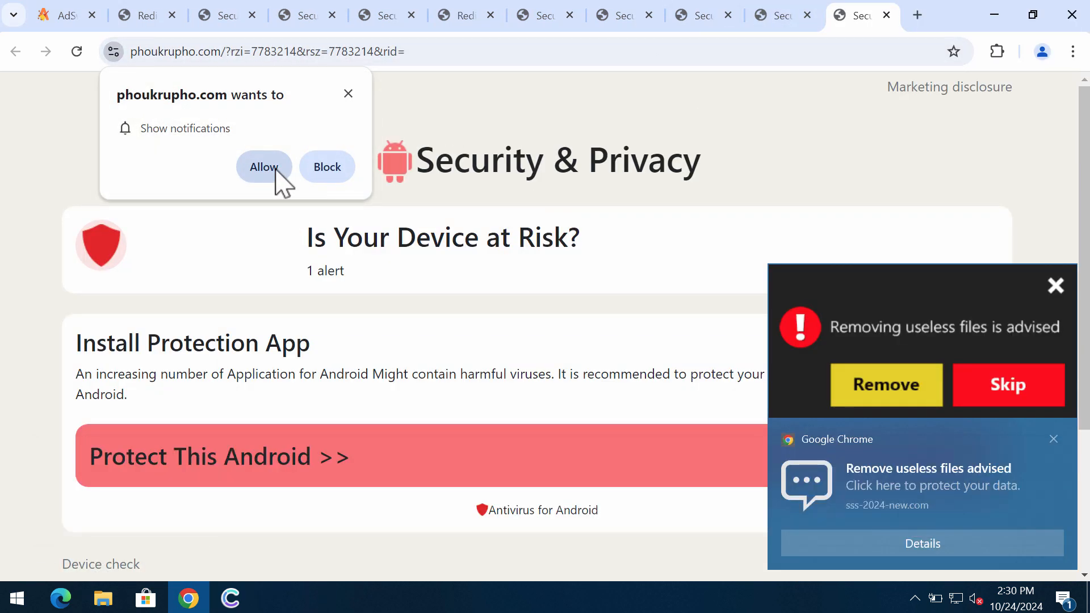
{"action": "mouse_move", "coordinate": [784, 15]}
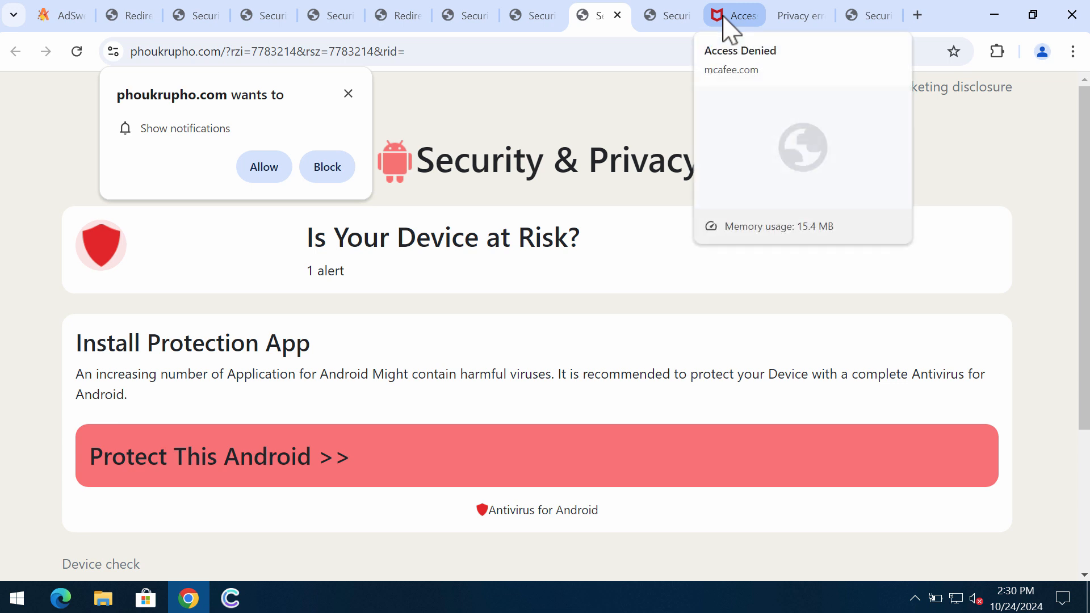
{"action": "mouse_move", "coordinate": [597, 15]}
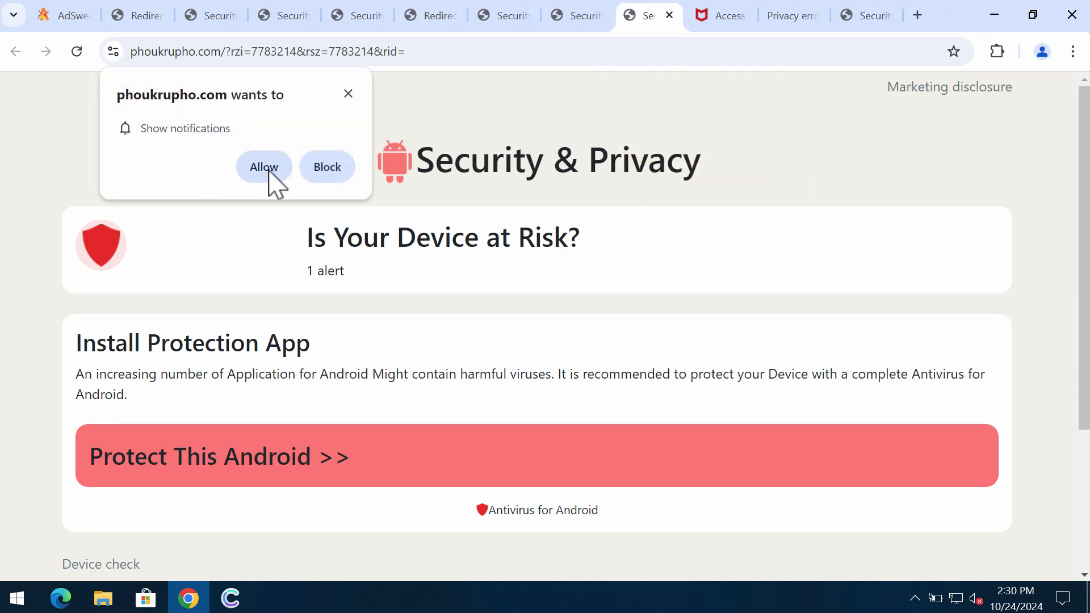
Allow notifications from phoukrupho.com on its scam security prompt
{"action": "left_click", "coordinate": [264, 167]}
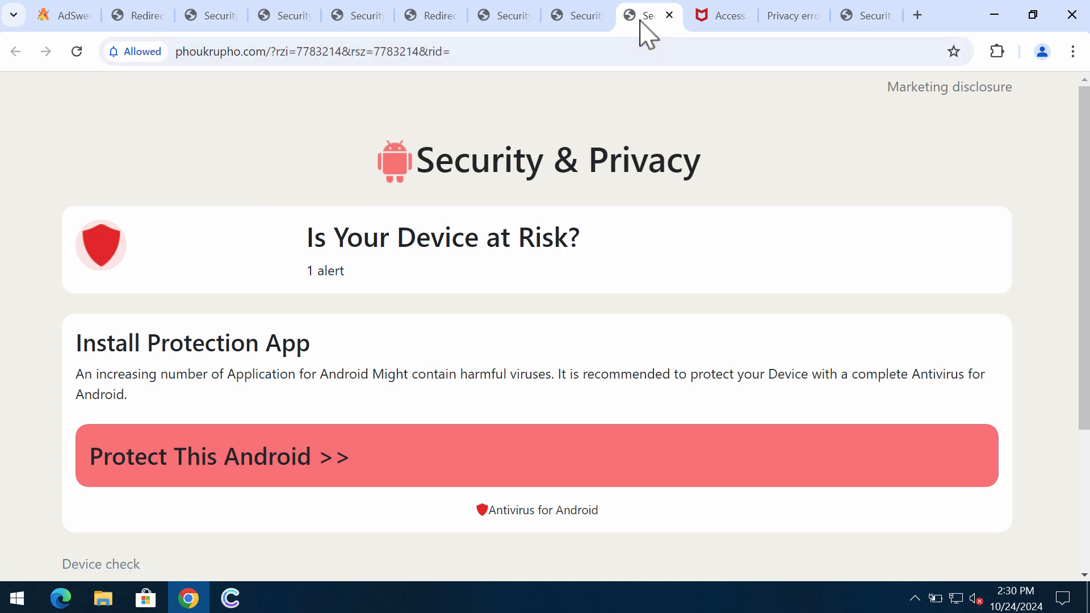
{"action": "mouse_move", "coordinate": [867, 15]}
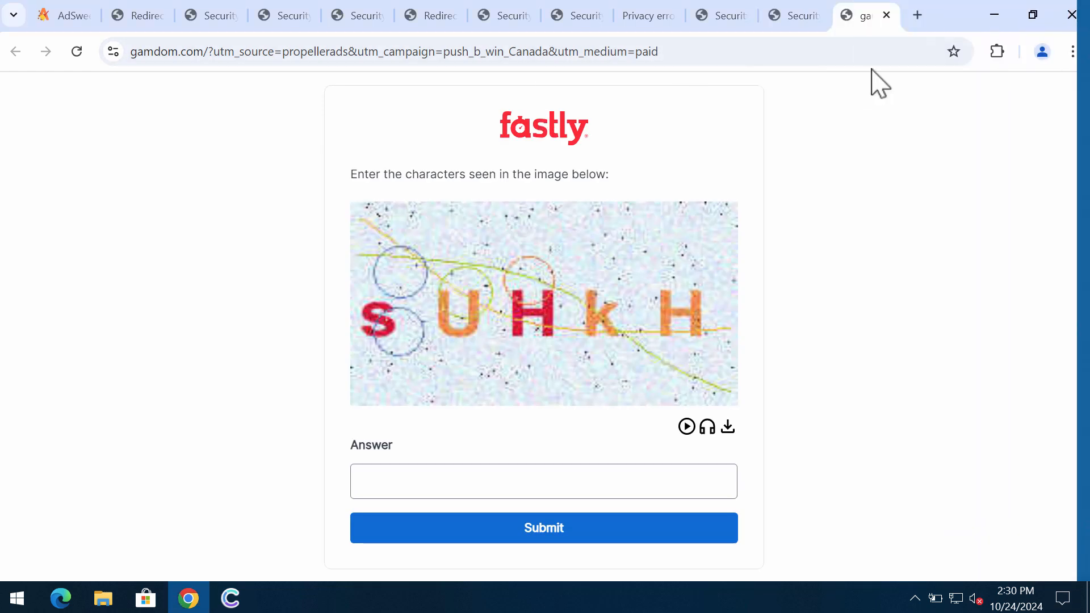
Go to Site settings > Notifications and view the three allowed sites
{"action": "left_click", "coordinate": [1073, 51]}
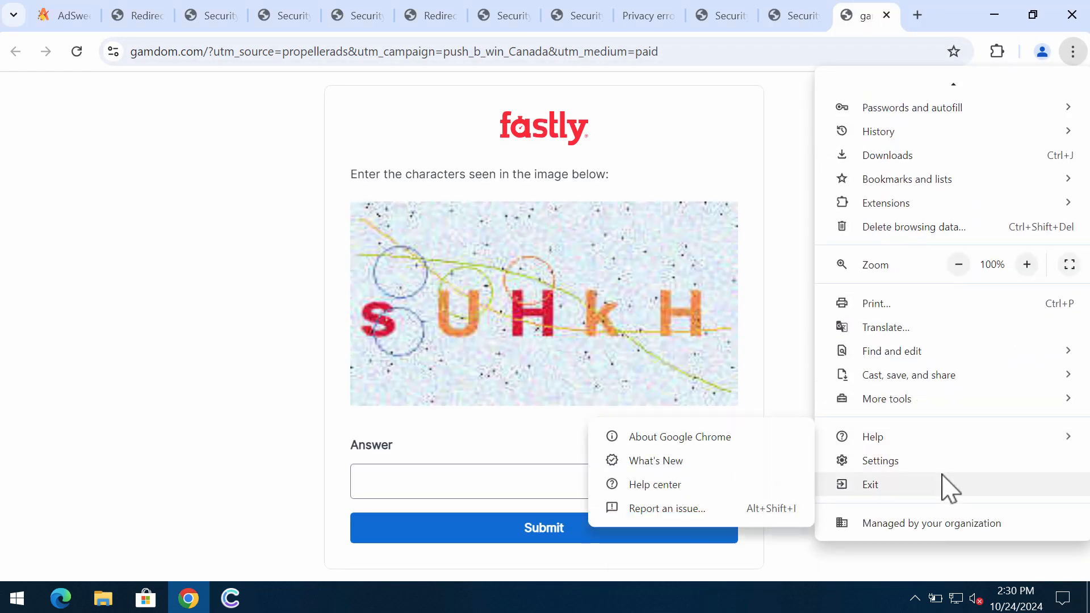
{"action": "left_click", "coordinate": [880, 460]}
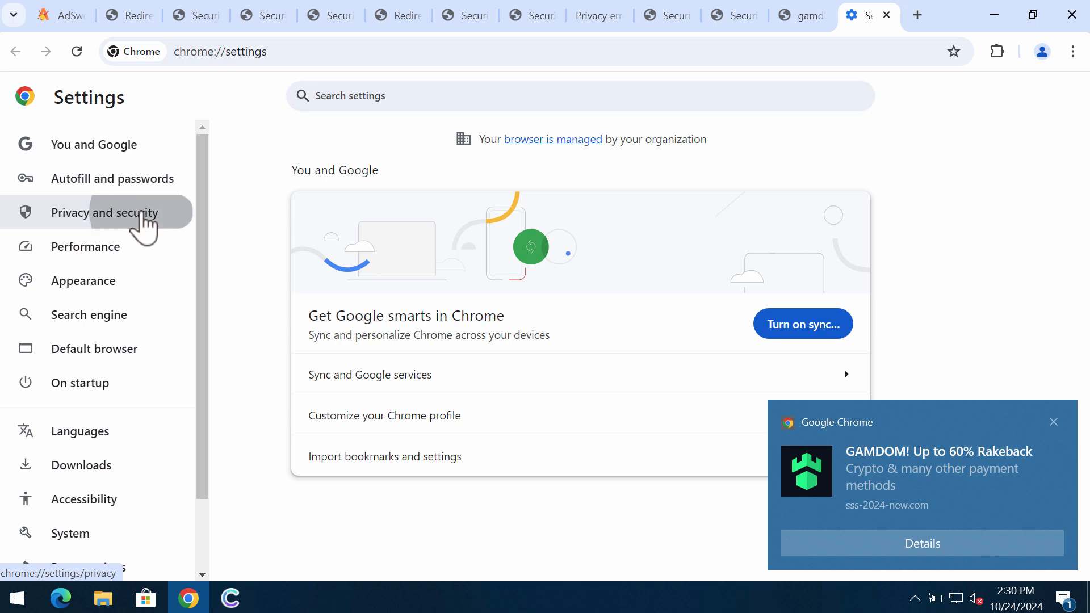
{"action": "left_click", "coordinate": [104, 212]}
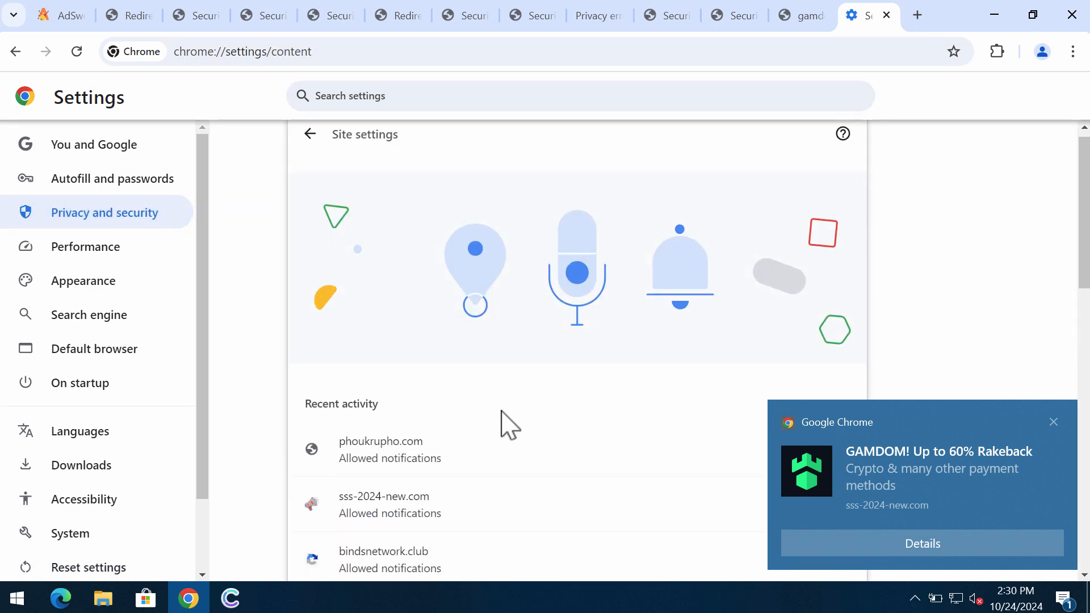
{"action": "left_click", "coordinate": [680, 268]}
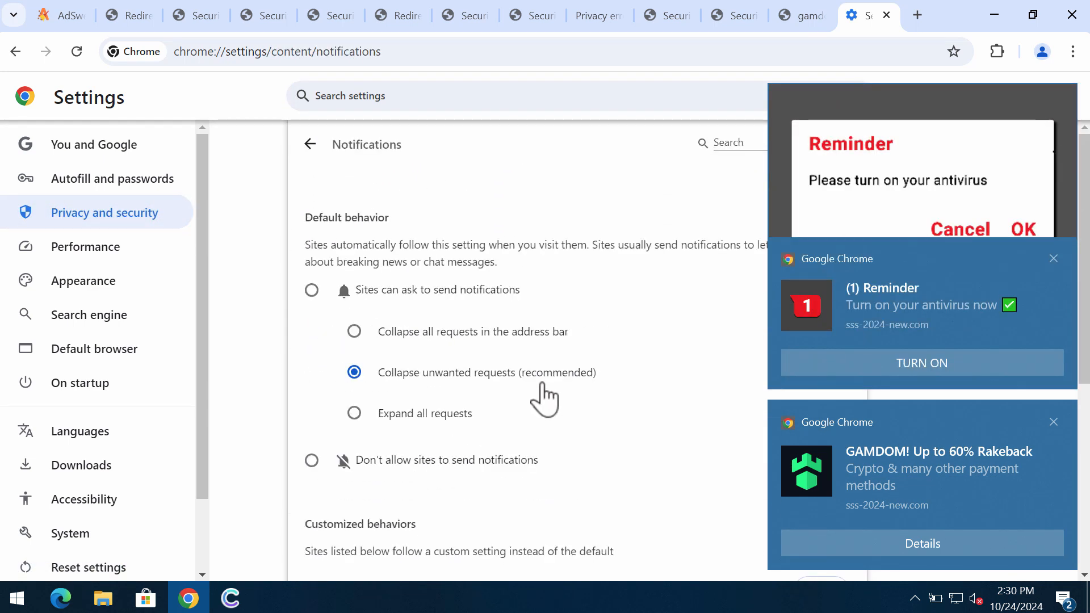
{"action": "scroll", "scroll_direction": "down", "scroll_amount": 3}
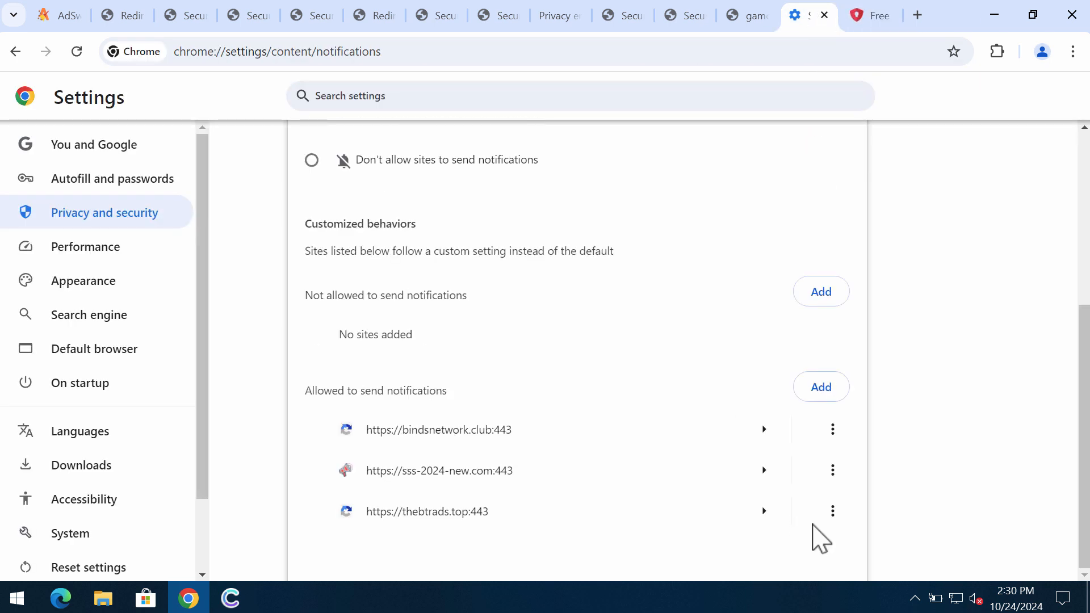
Remove the allowed sites' notification permissions via each site's options menu
{"action": "left_click", "coordinate": [832, 430]}
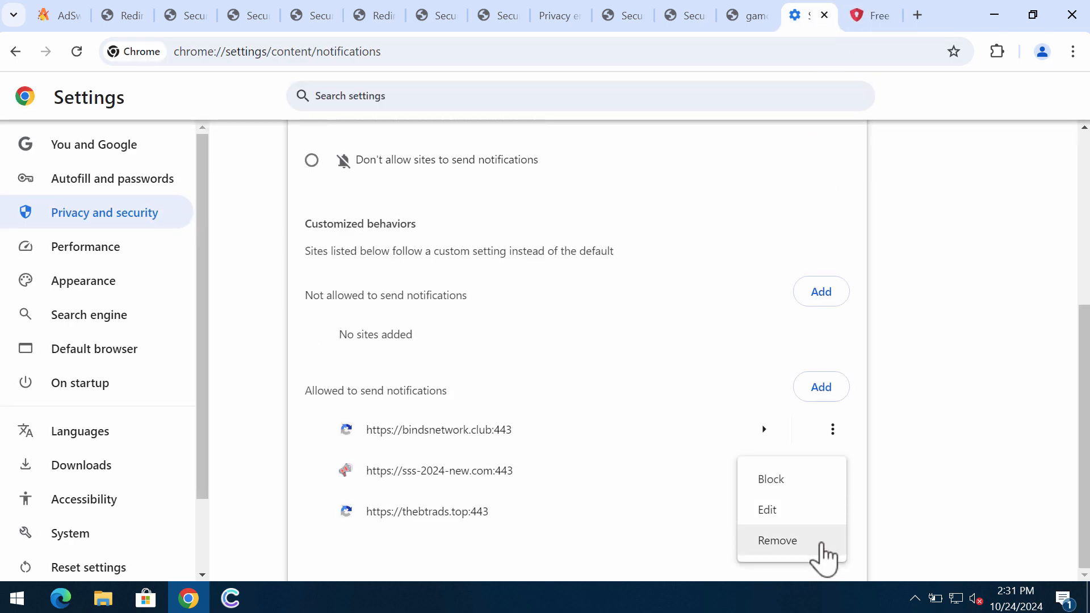
{"action": "left_click", "coordinate": [777, 540]}
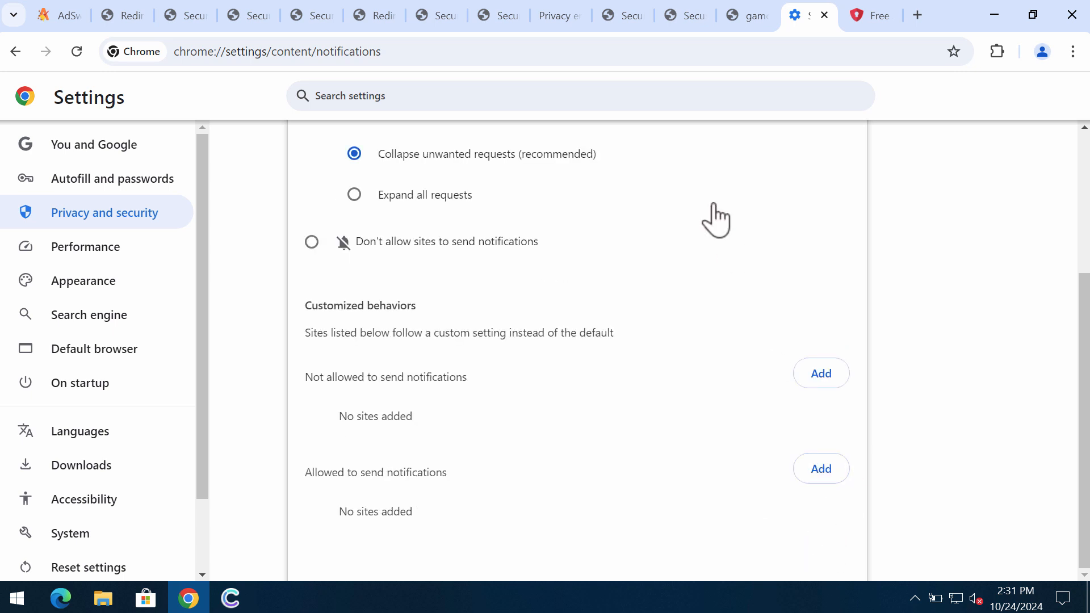
{"action": "mouse_move", "coordinate": [701, 50]}
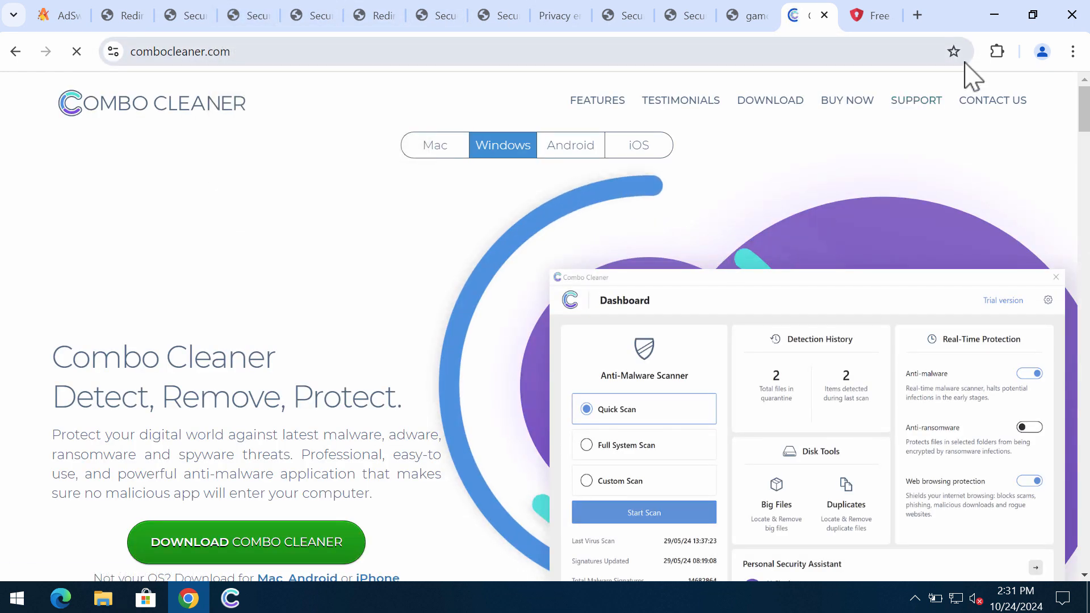
{"action": "mouse_move", "coordinate": [871, 16]}
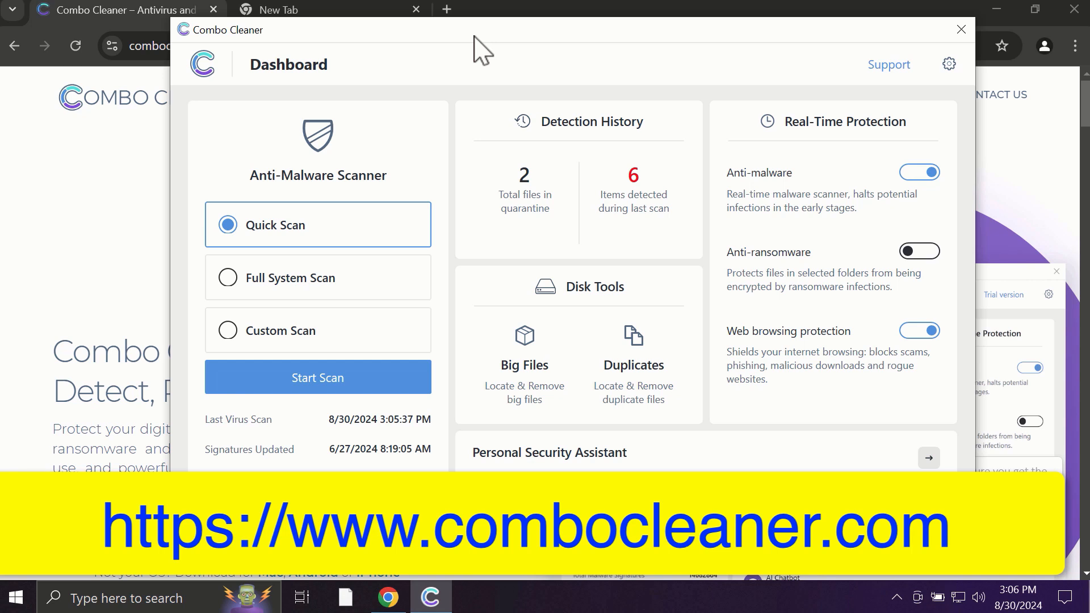
{"action": "mouse_move", "coordinate": [188, 245]}
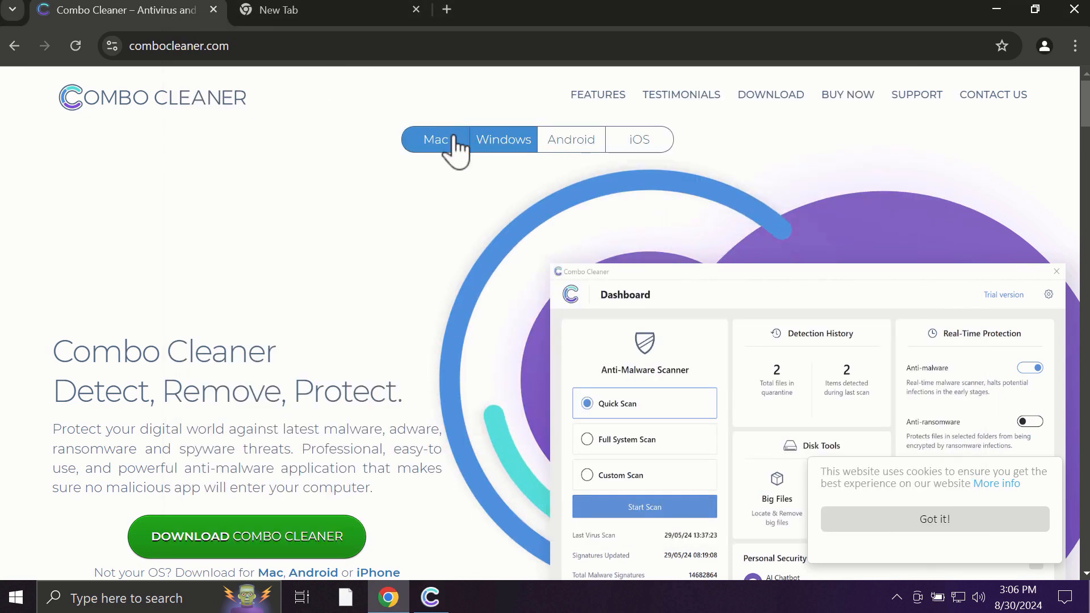
Browse the product tabs on the combocleaner.com home page, ending on Windows
{"action": "left_click", "coordinate": [504, 139]}
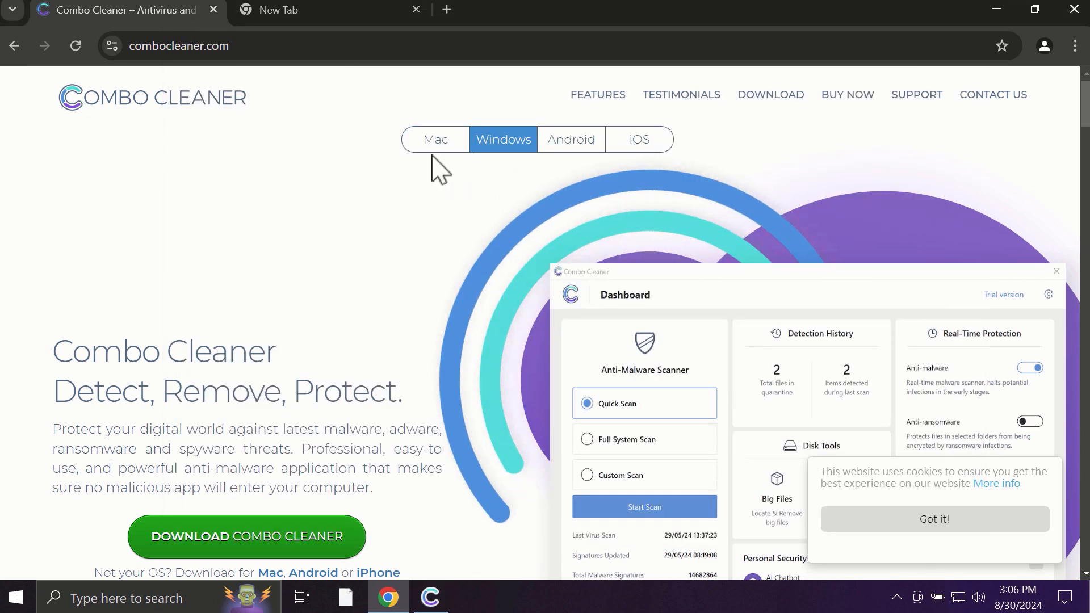
{"action": "left_click", "coordinate": [570, 139]}
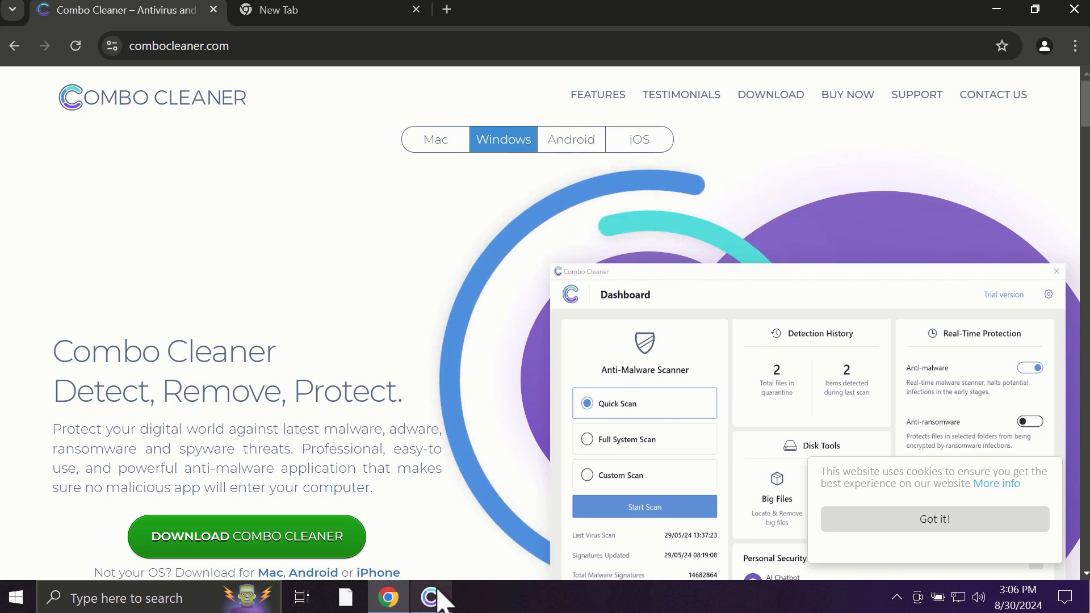
Bring up Combo Cleaner from the taskbar to view its threat scan results
{"action": "left_click", "coordinate": [644, 507]}
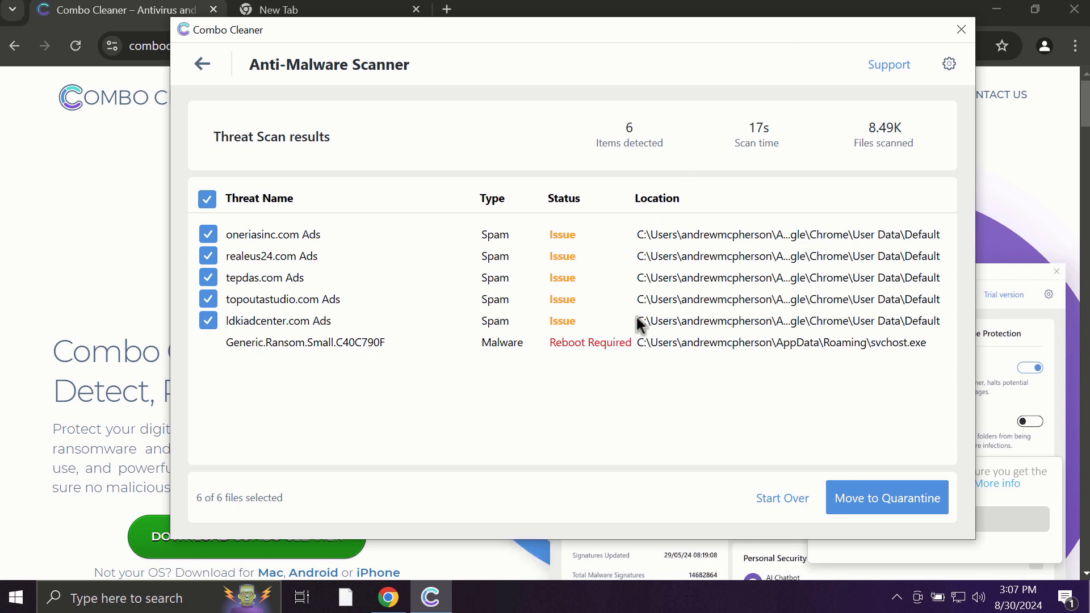
{"action": "mouse_move", "coordinate": [659, 193]}
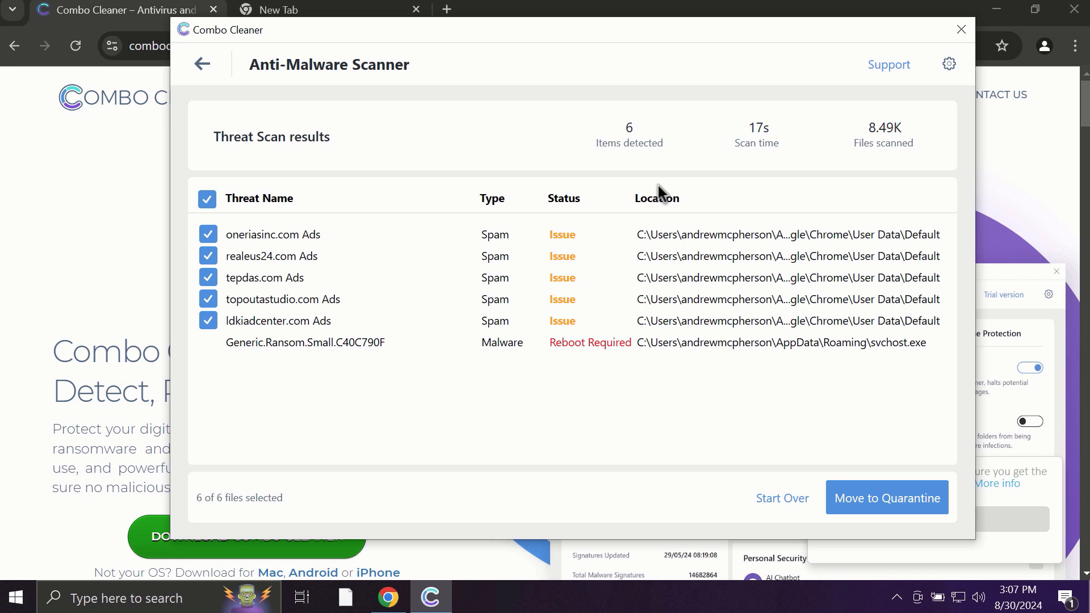
{"action": "mouse_move", "coordinate": [844, 83]}
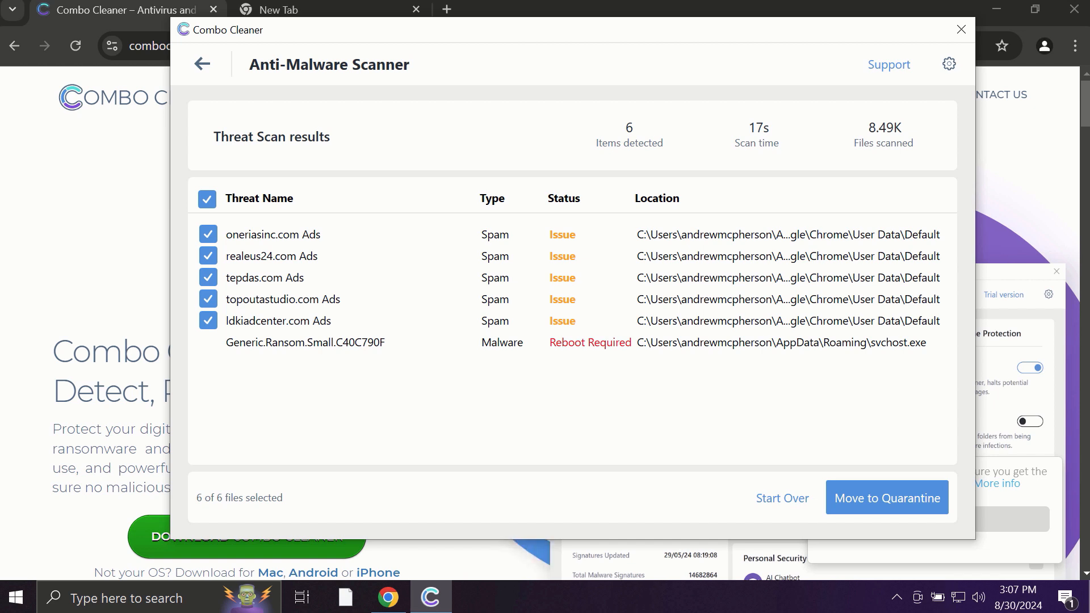
{"action": "mouse_move", "coordinate": [954, 74]}
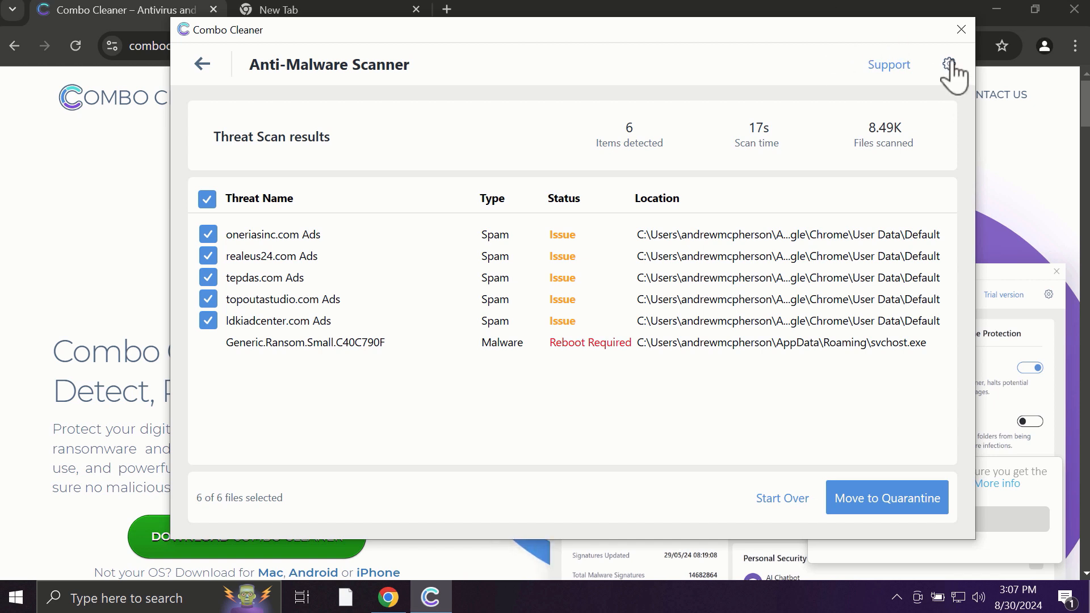
Review the anti-ransomware protection settings, then go back to the dashboard
{"action": "left_click", "coordinate": [950, 64]}
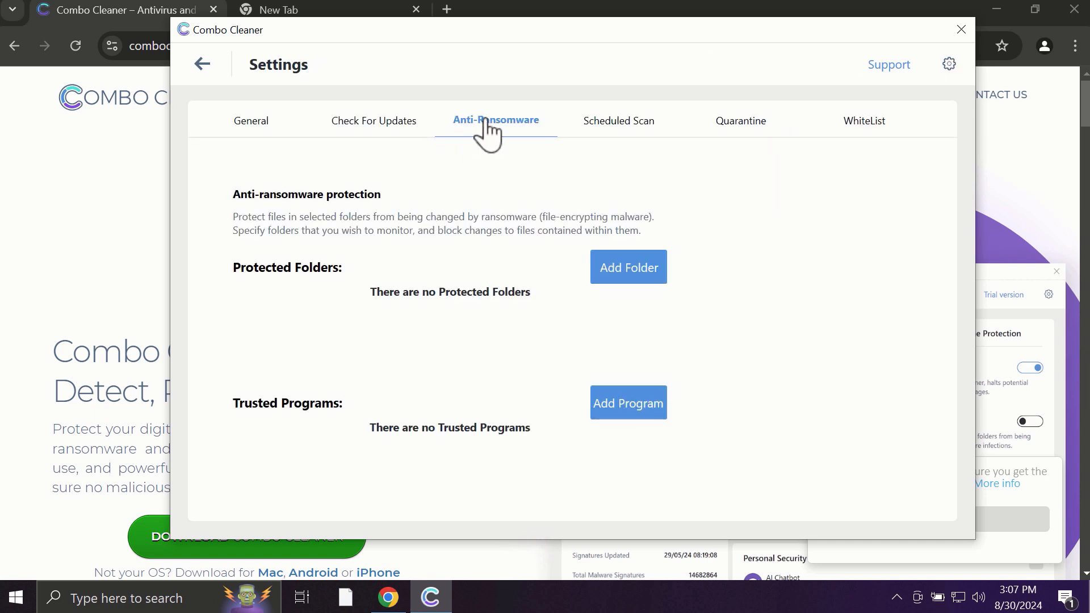
{"action": "mouse_move", "coordinate": [588, 320]}
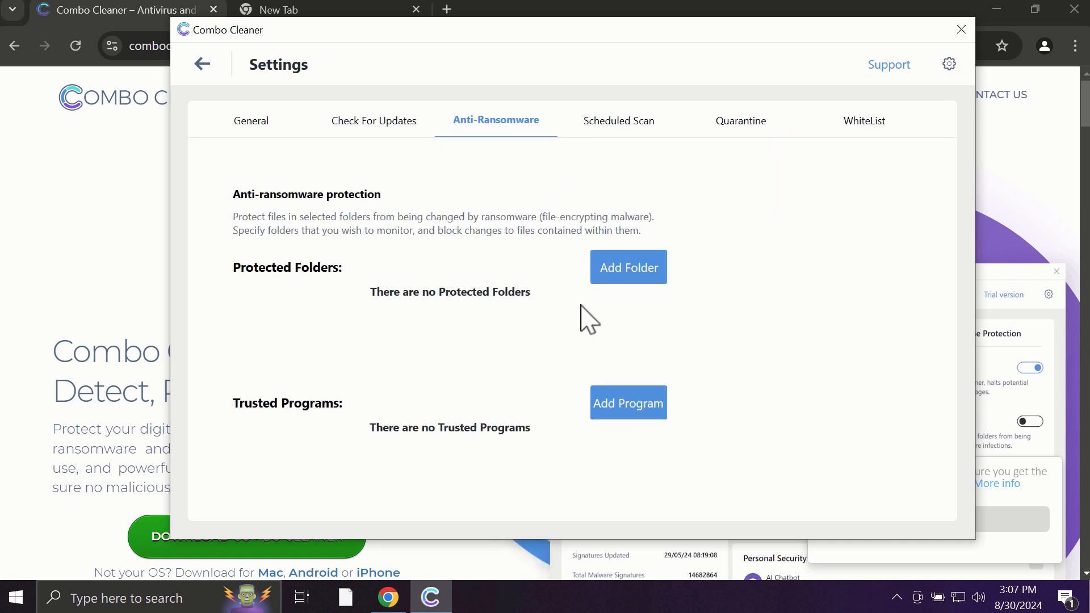
{"action": "mouse_move", "coordinate": [618, 347]}
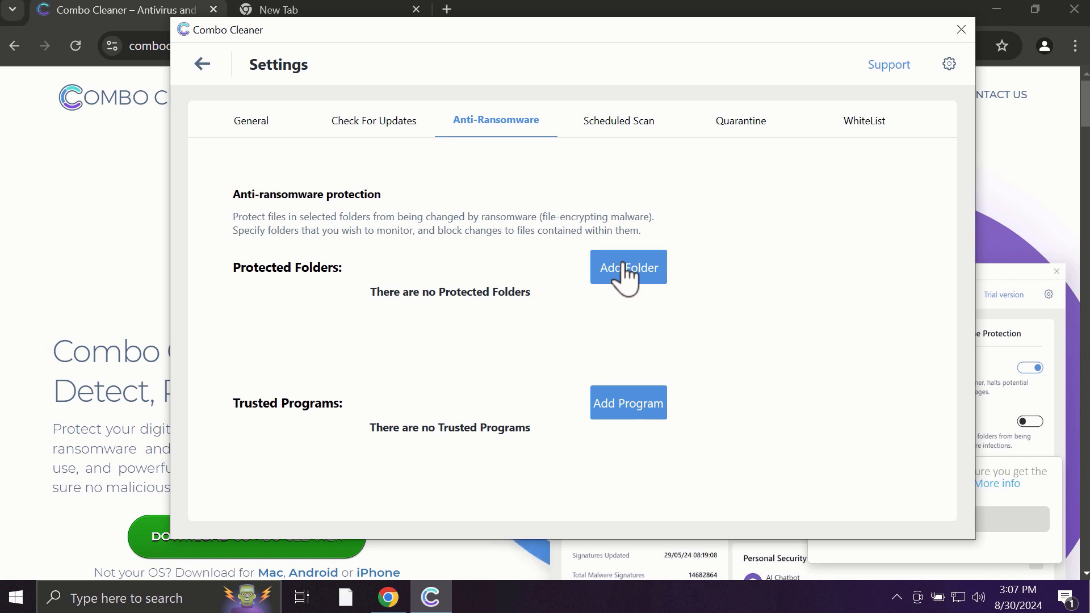
{"action": "mouse_move", "coordinate": [592, 231]}
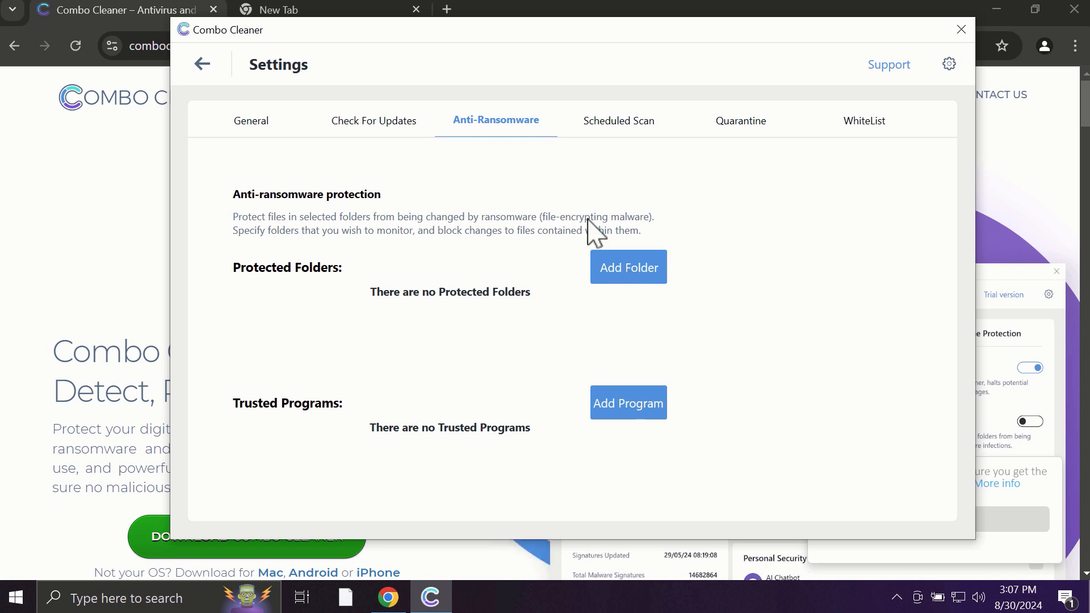
{"action": "mouse_move", "coordinate": [202, 65]}
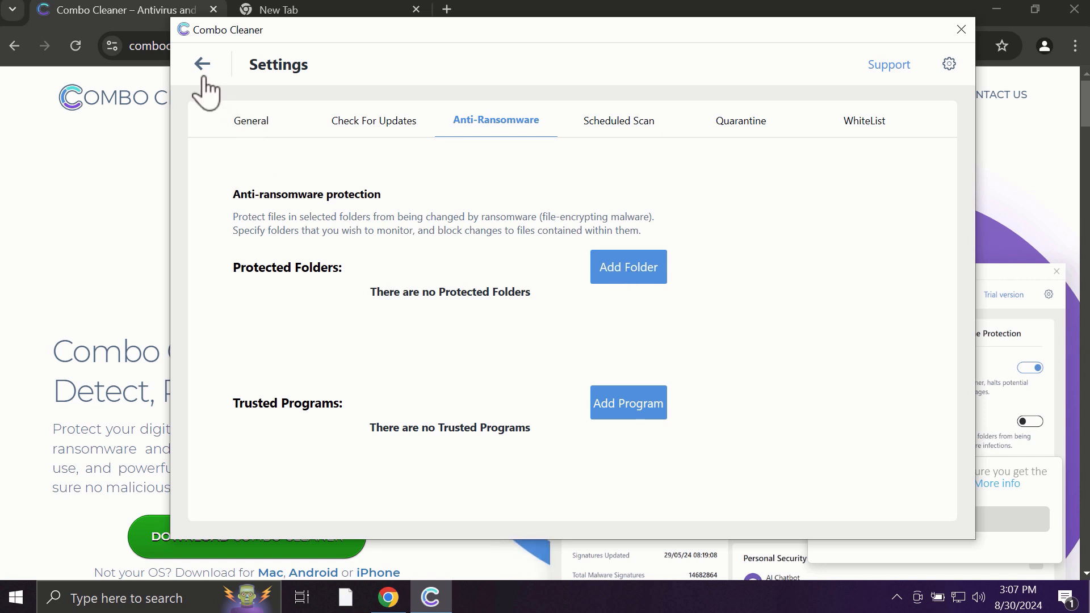
{"action": "left_click", "coordinate": [202, 64]}
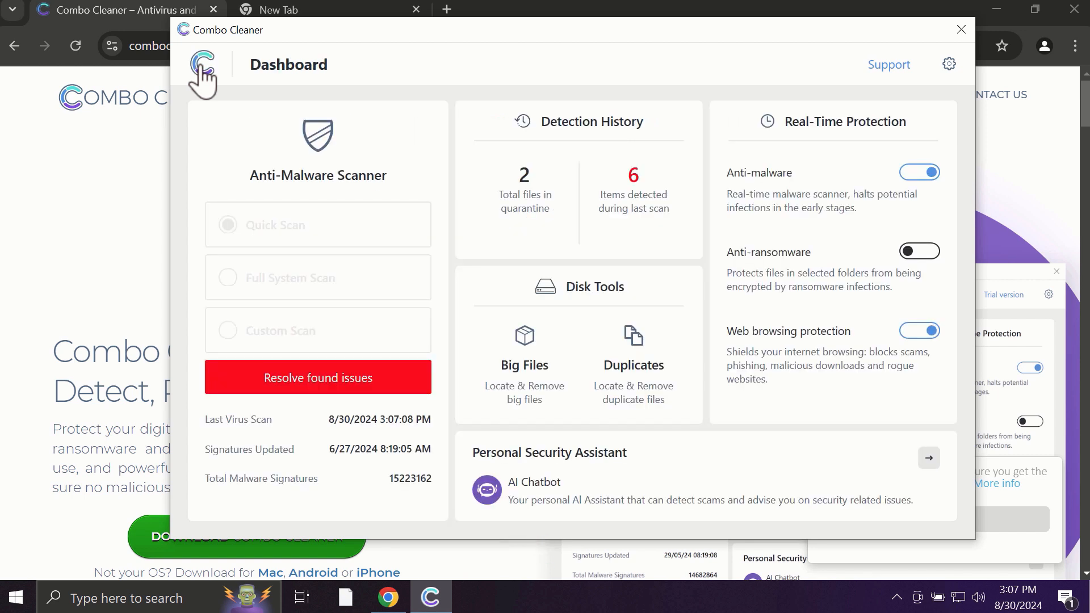